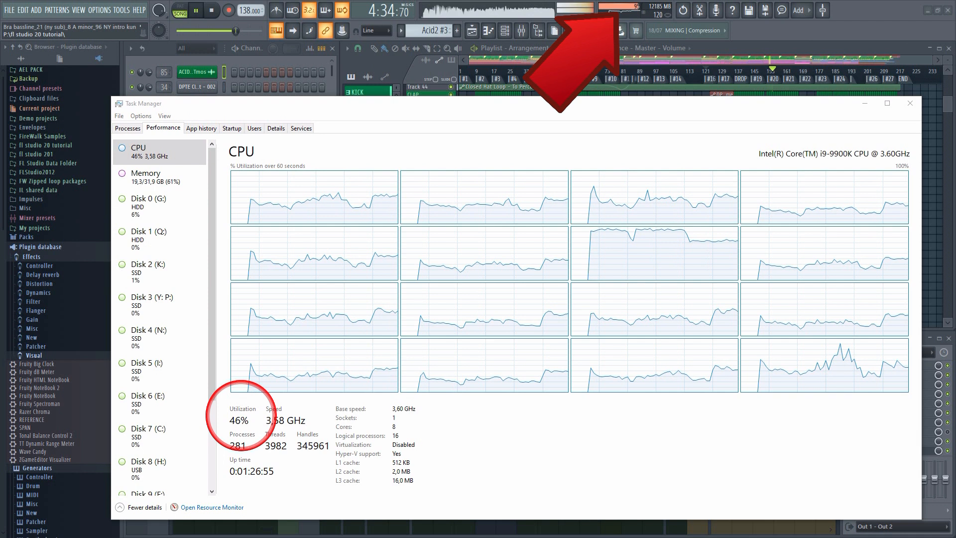
Step: Play the smaller bassline project, then open Options > Audio settings to show buffer and CPU options
{"action": "left_click", "coordinate": [908, 103]}
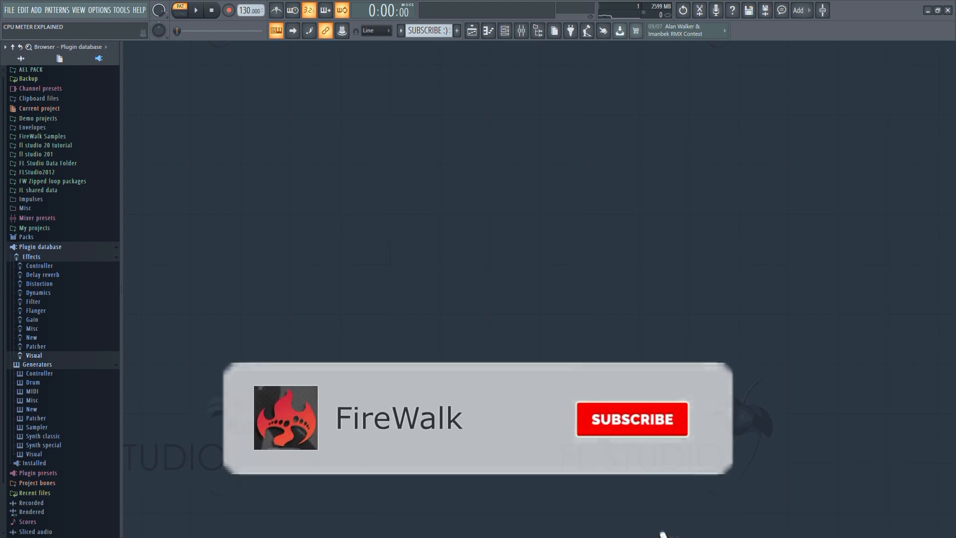
{"action": "left_click", "coordinate": [631, 419]}
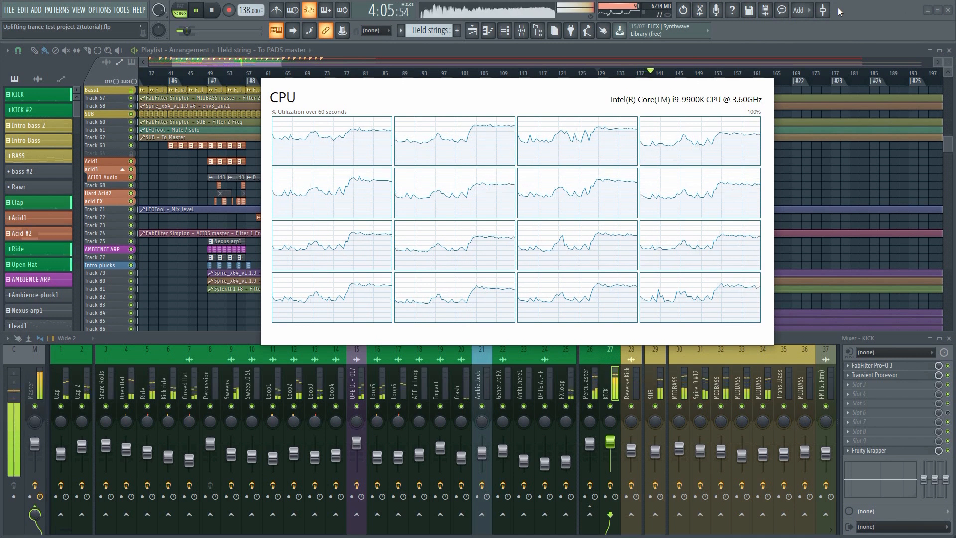
{"action": "left_click", "coordinate": [210, 11]}
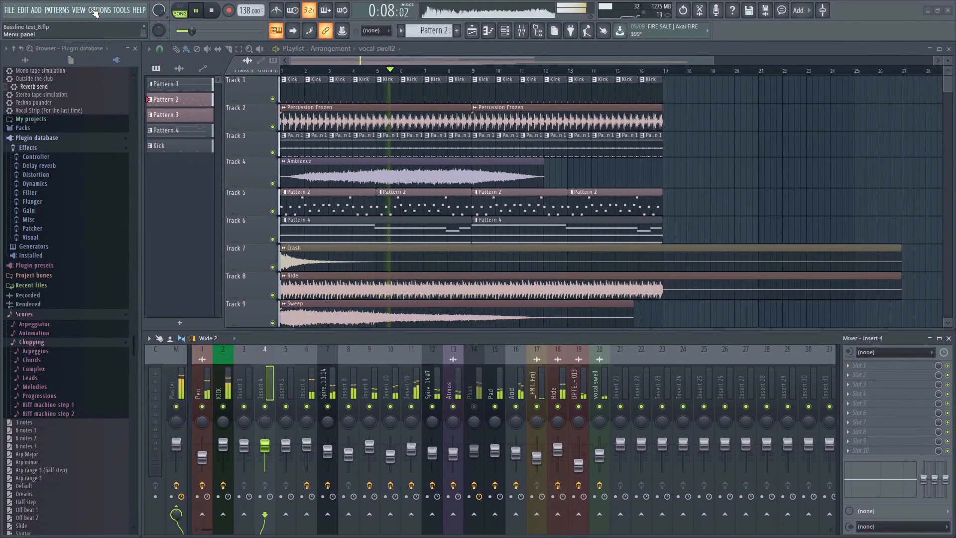
{"action": "left_click", "coordinate": [99, 10]}
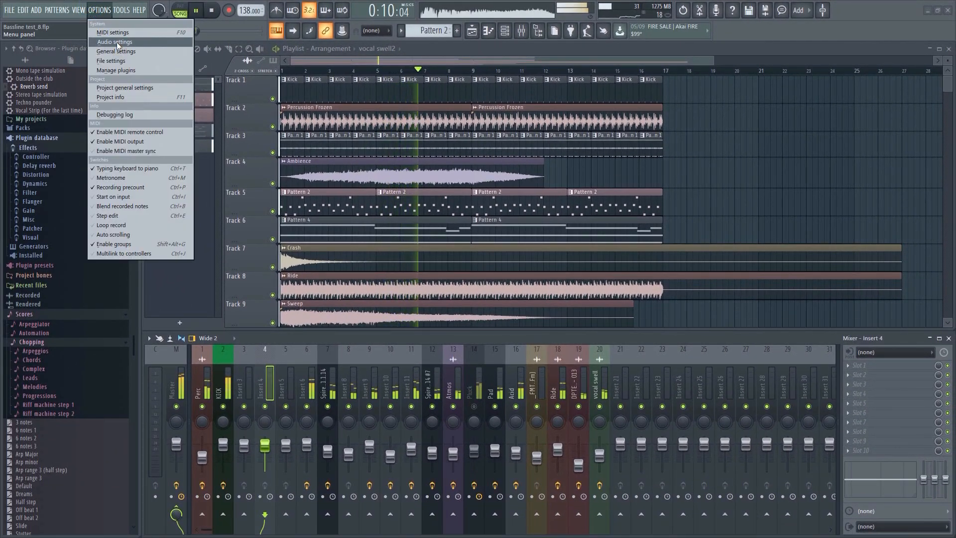
{"action": "left_click", "coordinate": [114, 41]}
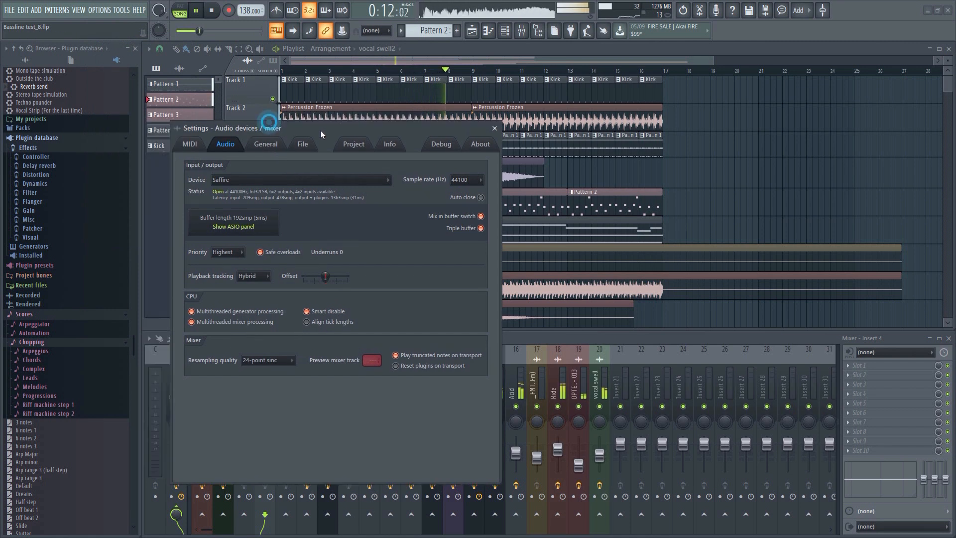